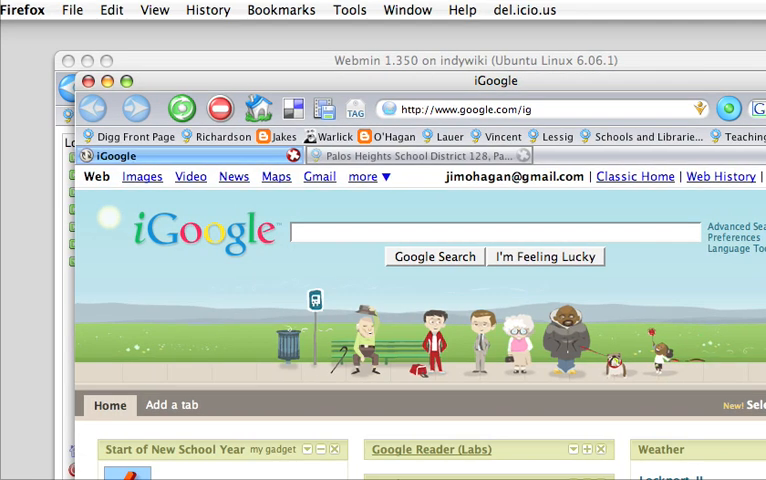
# Step: Go to the Webmin administration page at 209.175.18.13 on port 10000
pyautogui.click(420, 156)
pyautogui.write('htt')
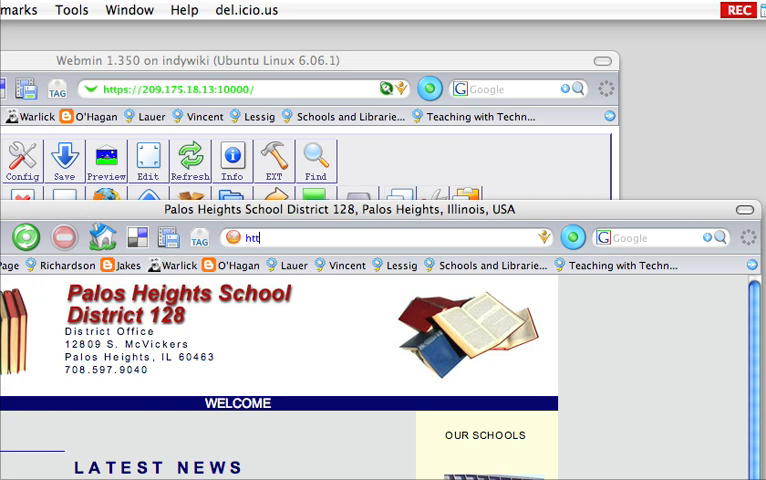
pyautogui.write('209')
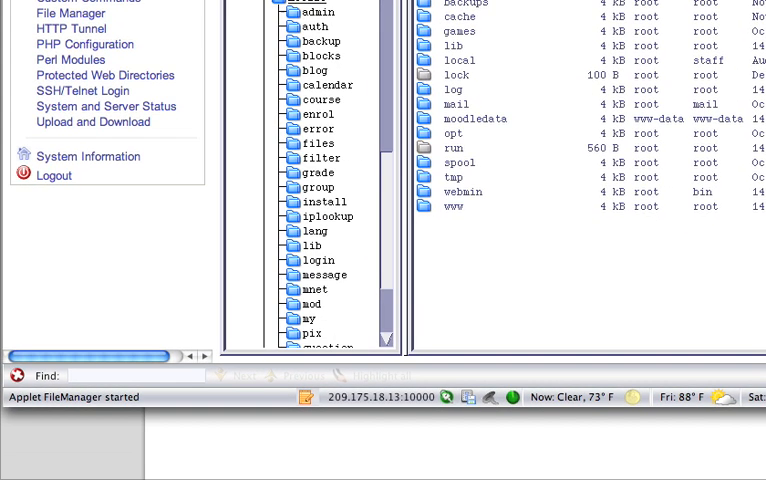
# Step: Confirm the deletion of the /var/www/moodledata directory in File Manager
pyautogui.scroll(-3)
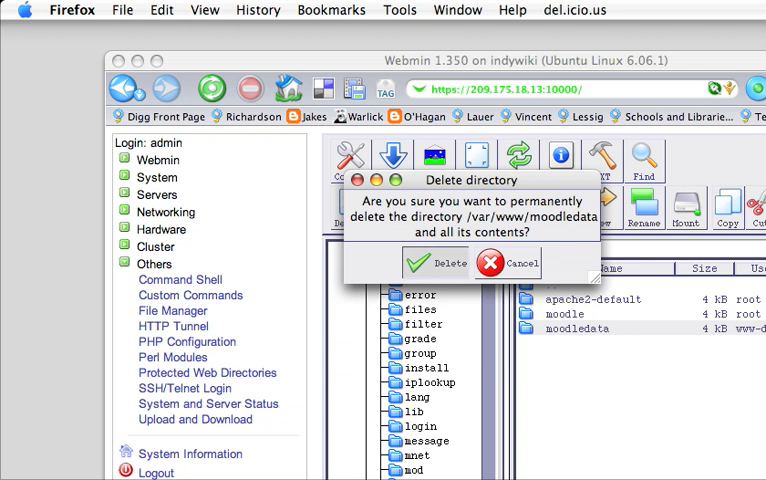
pyautogui.click(432, 264)
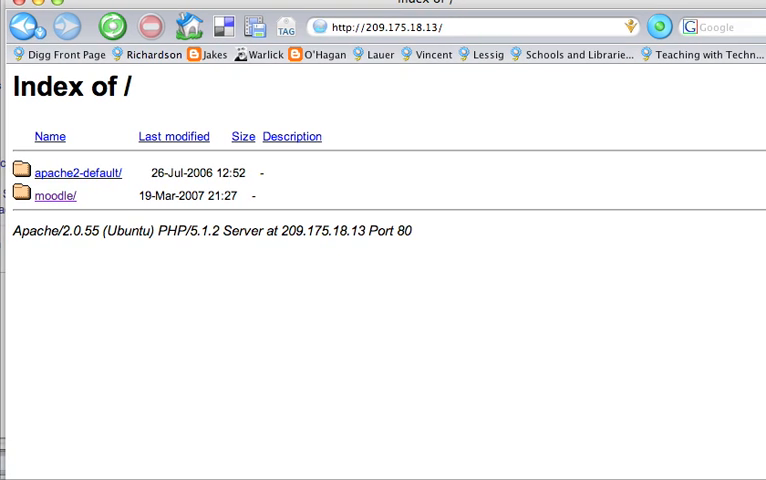
pyautogui.click(76, 172)
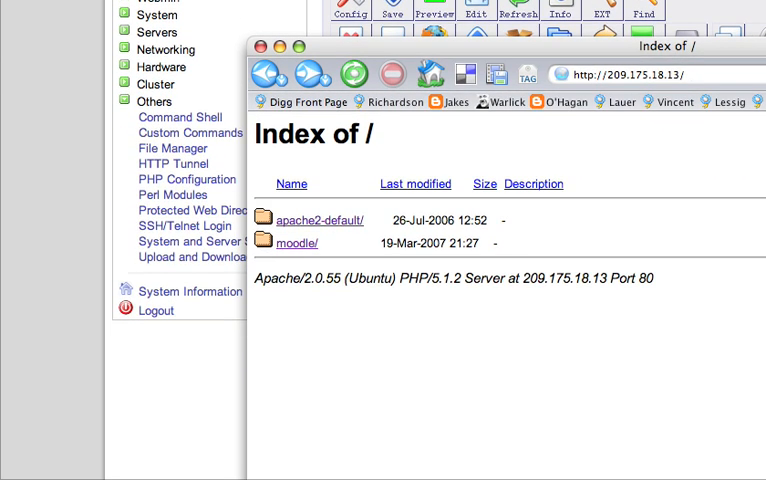
pyautogui.click(296, 244)
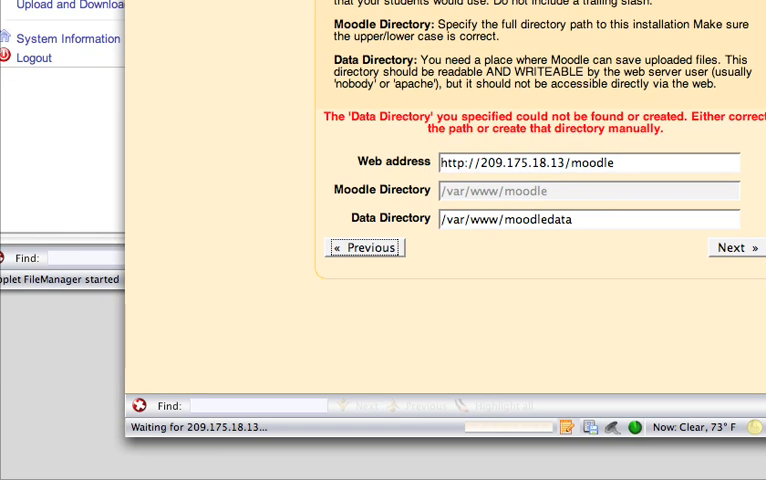
# Step: Resubmit the directory settings and continue with English (en) to the PHP settings check
pyautogui.click(732, 246)
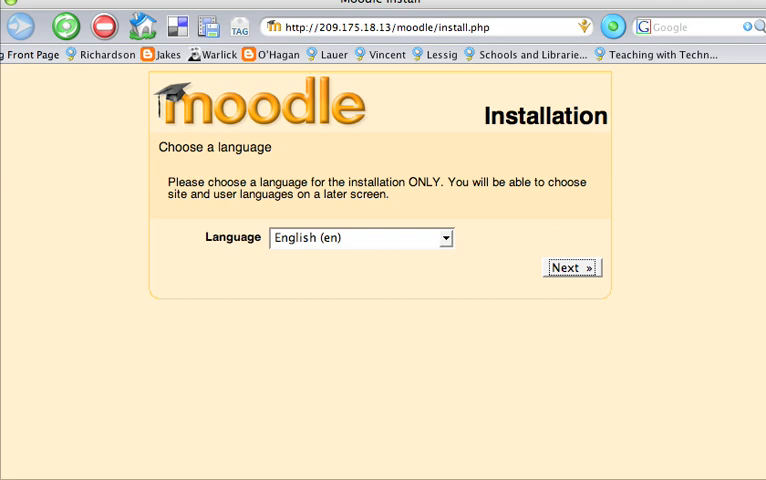
pyautogui.click(572, 268)
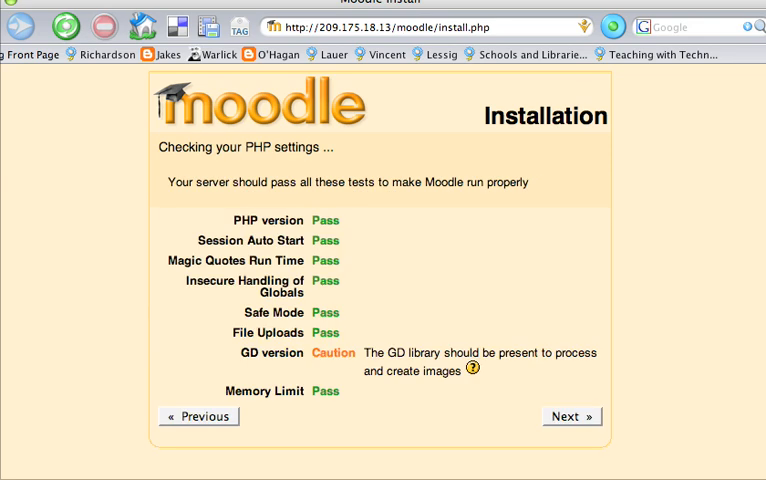